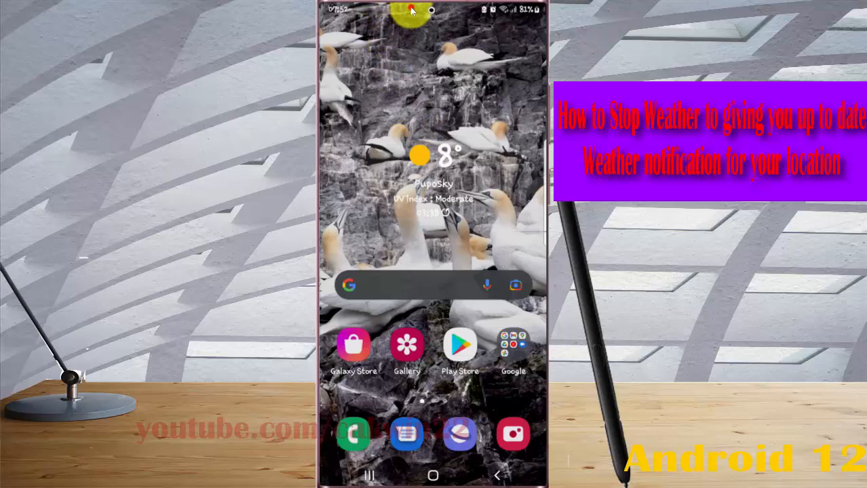
- Swipe down from the home screen to reach the Settings gear
drag(431, 7, 431, 203)
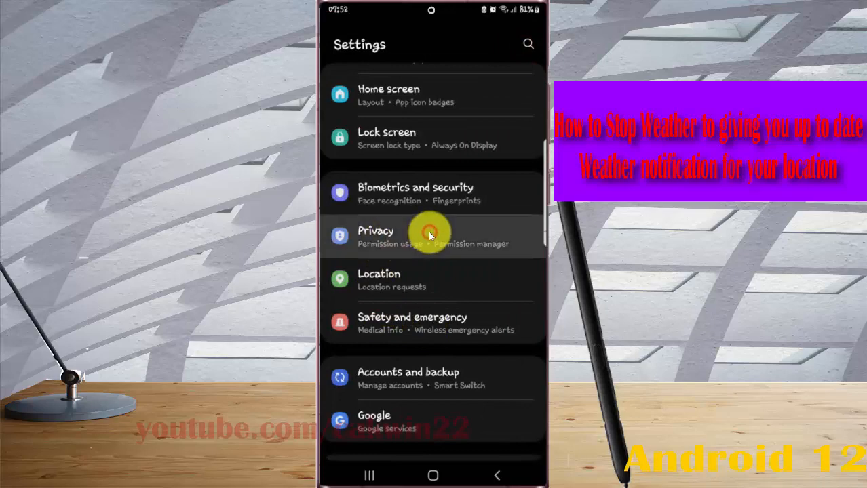
- Go to Privacy and open its Customization Service page
click(427, 235)
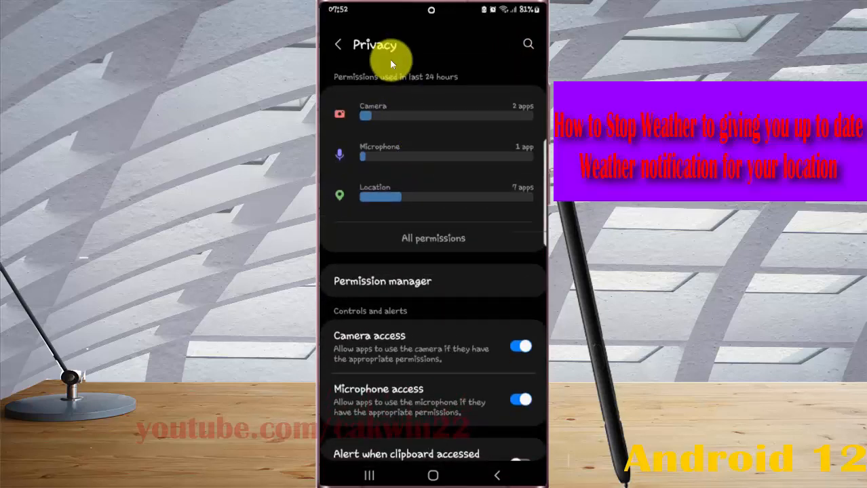
scroll(down, 3)
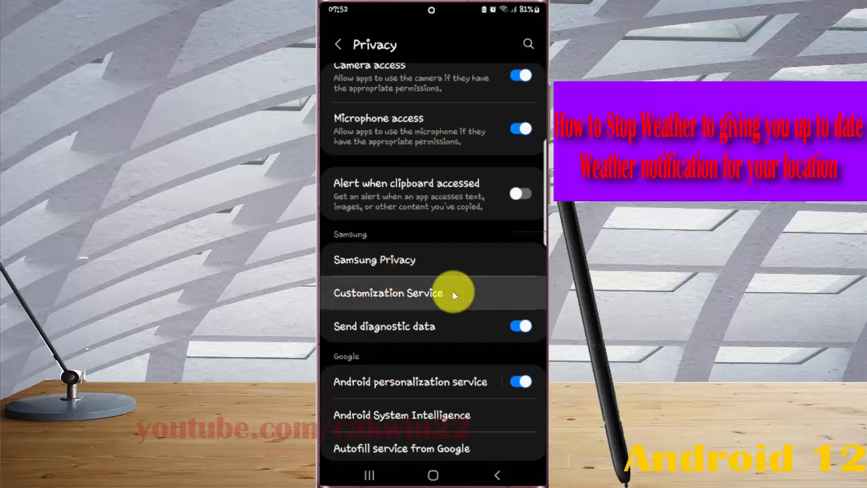
click(388, 293)
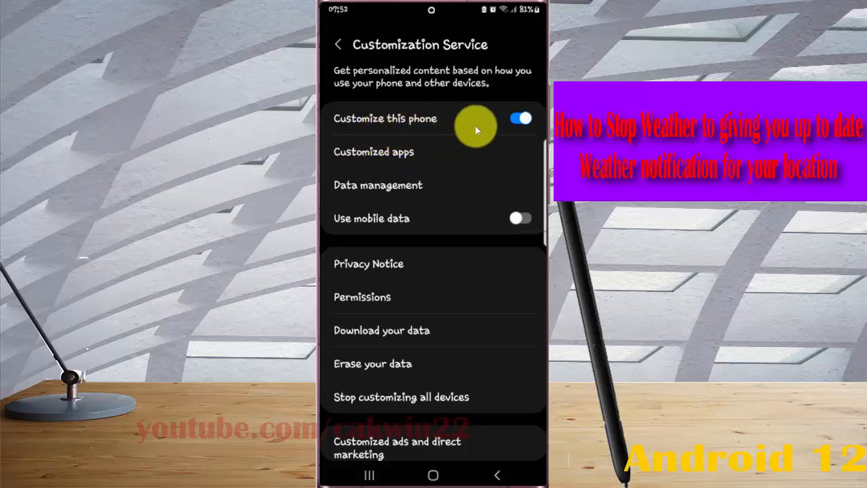
- Switch Customize this phone off and on again, then open Customized apps
click(520, 118)
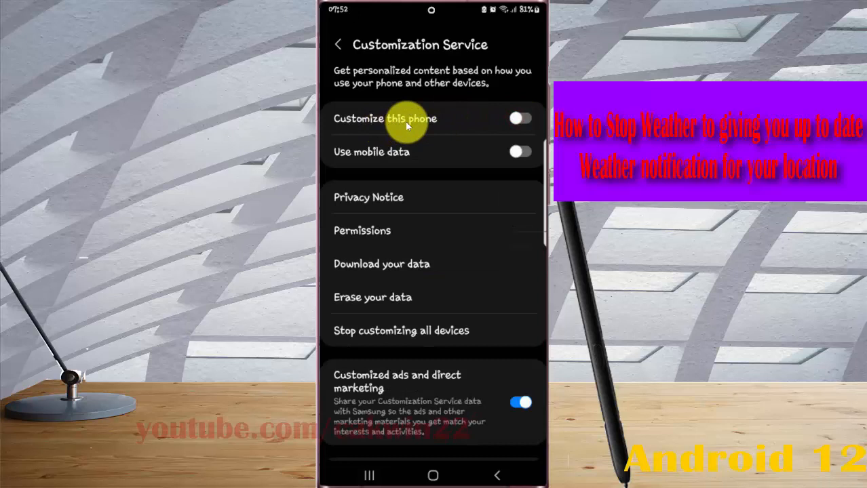
click(520, 118)
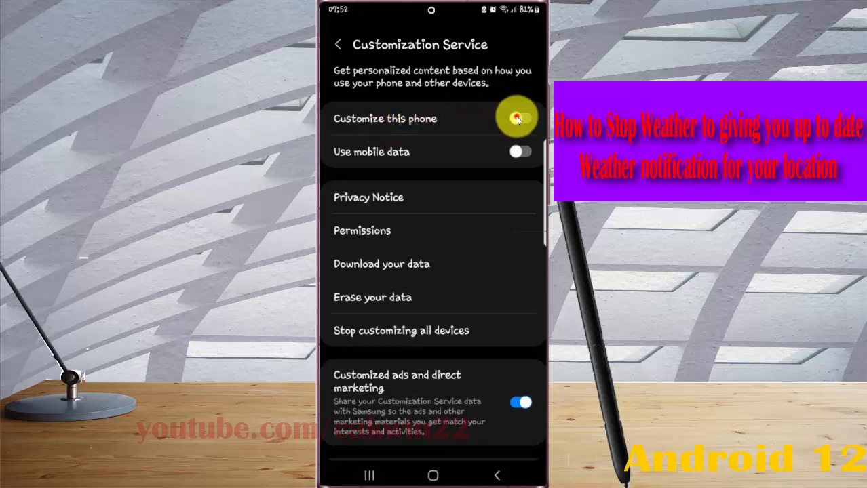
click(519, 118)
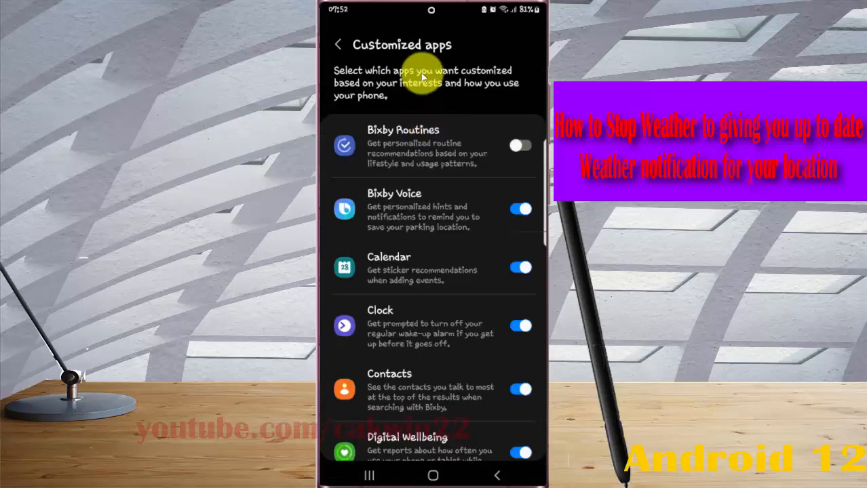
- Scroll the Customized apps list and switch off Weather
scroll(down, 3)
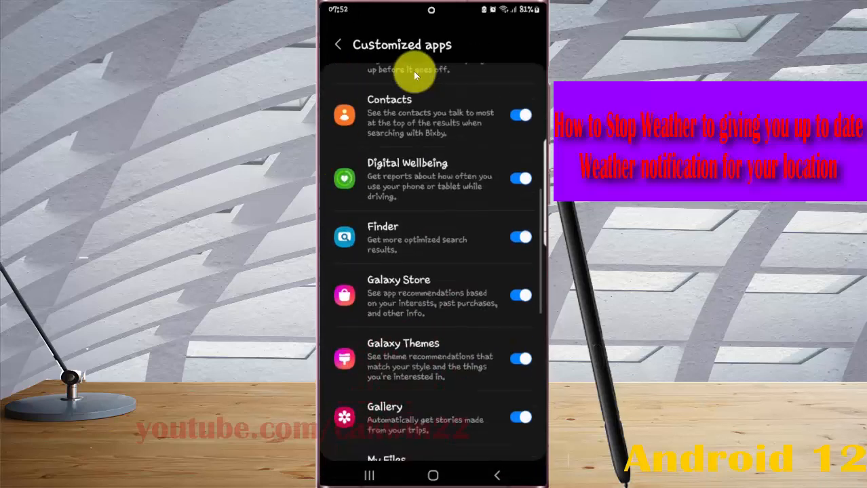
scroll(down, 3)
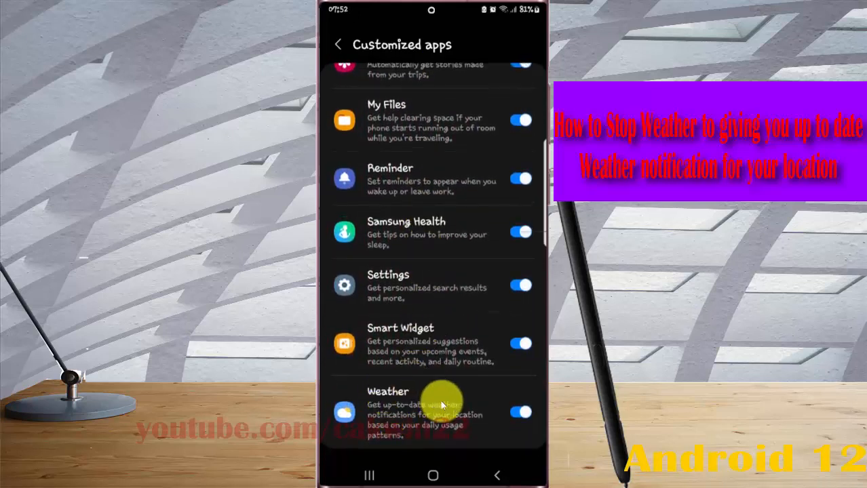
click(520, 412)
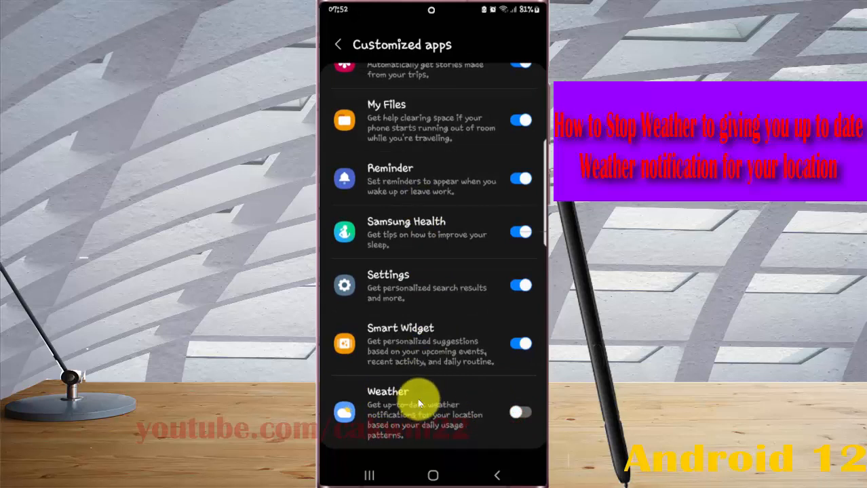